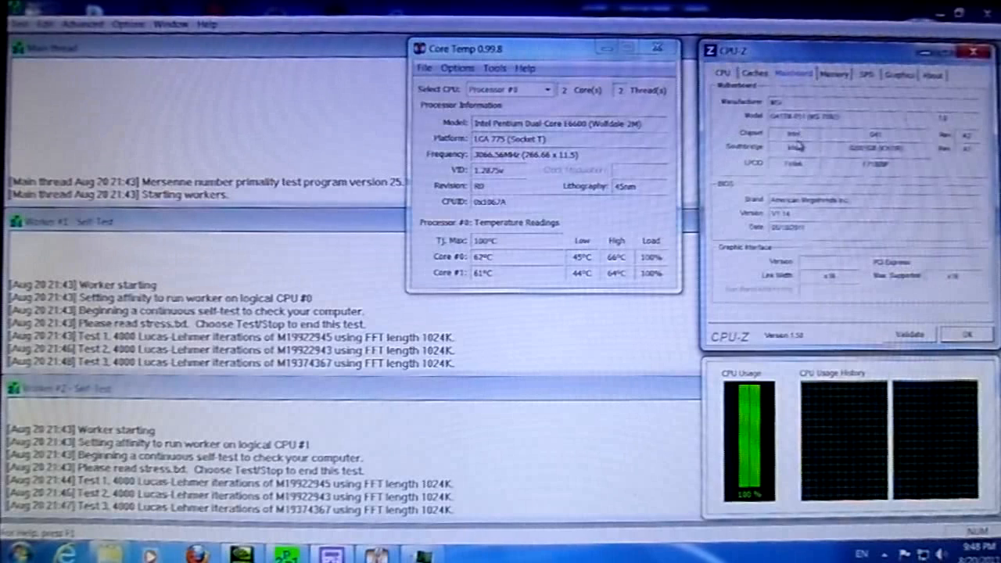
mouse_move(751, 125)
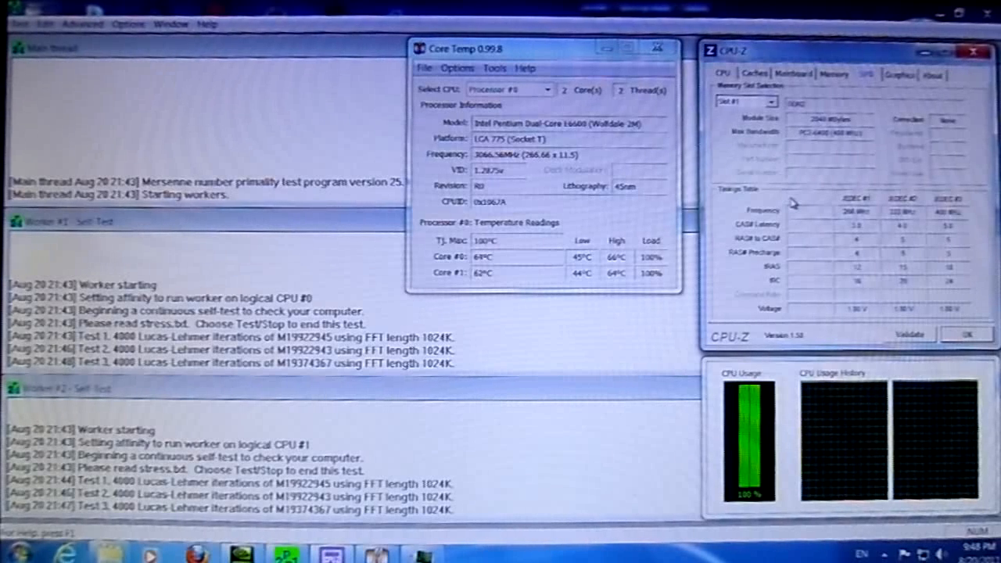
mouse_move(852, 237)
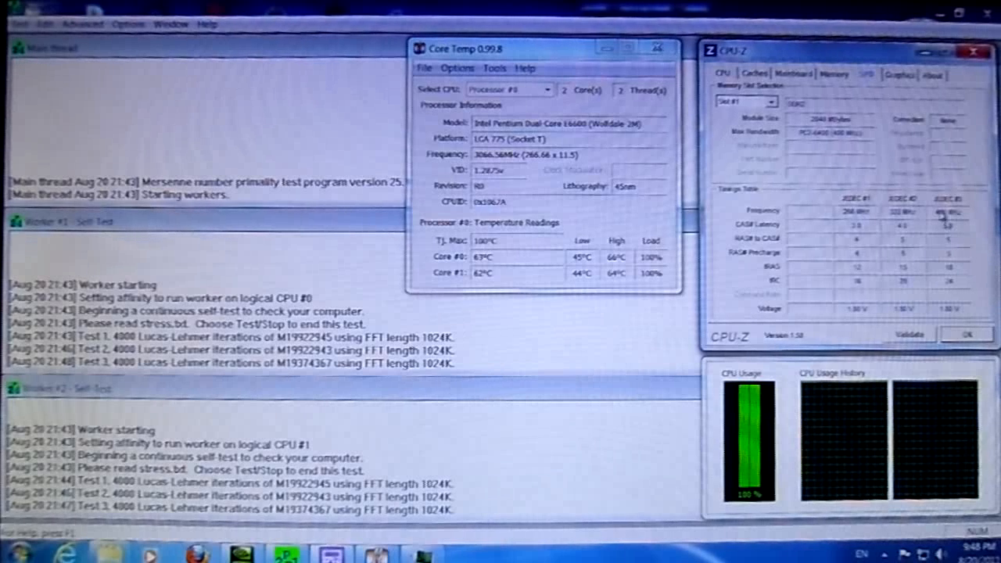
Switch CPU-Z to the CPU tab to show the processor details.
click(899, 74)
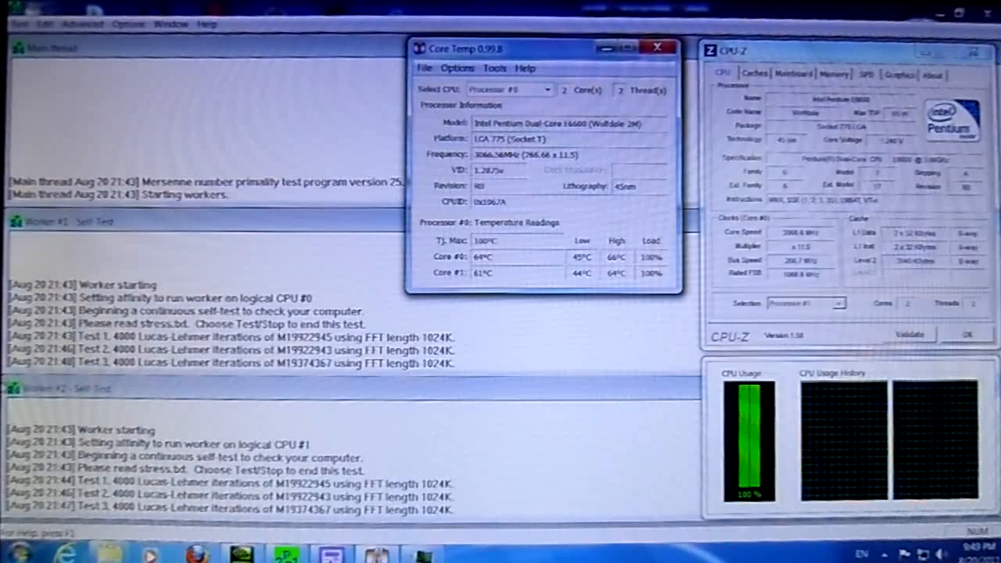
Close Prime95, Core Temp and CPU-Z, then reboot into the AMI BIOS setup.
click(16, 554)
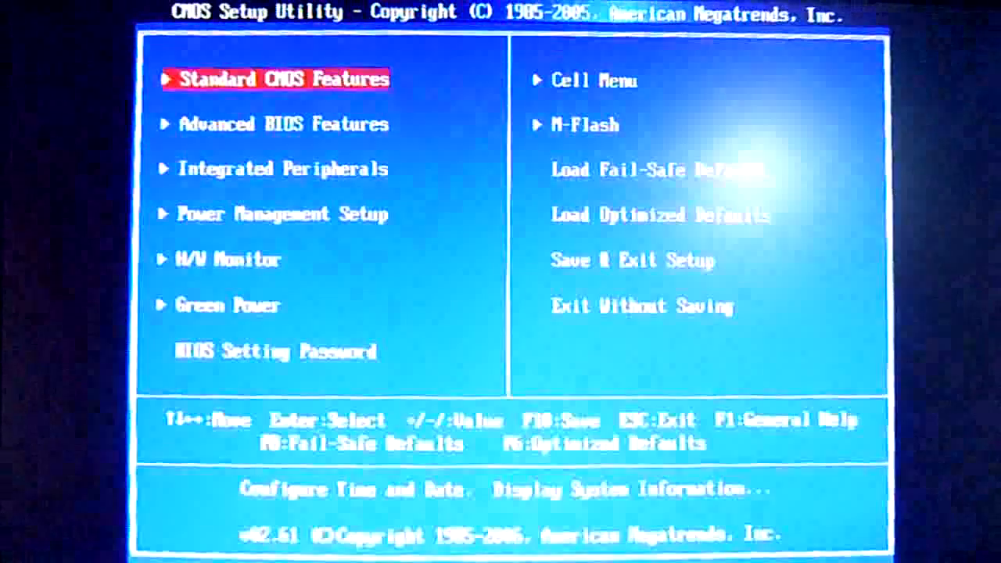
In the Cell Menu, set Spread Spectrum and Intel EIST to Disabled, revealing CPU ratio 11.5.
key(Down)
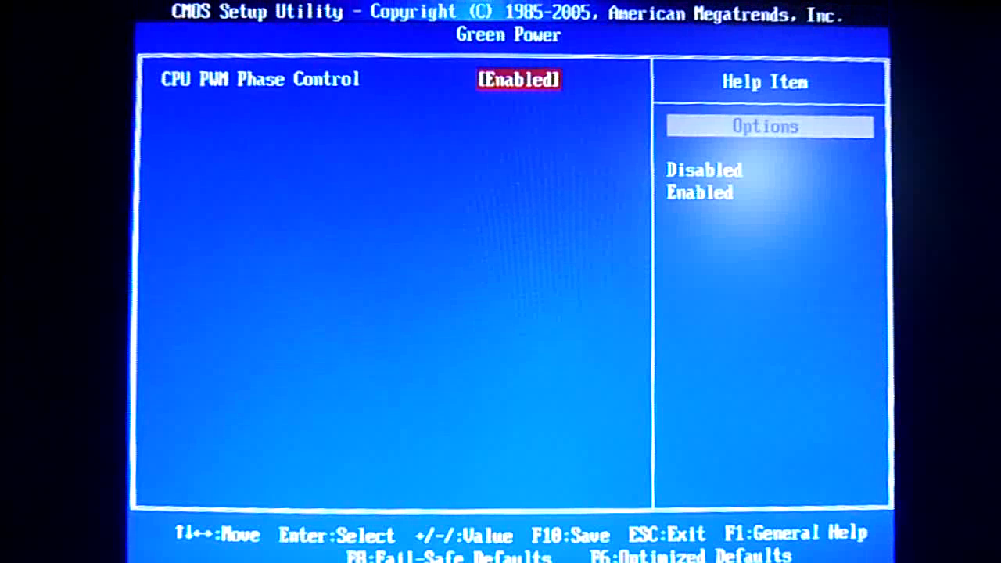
key(Escape)
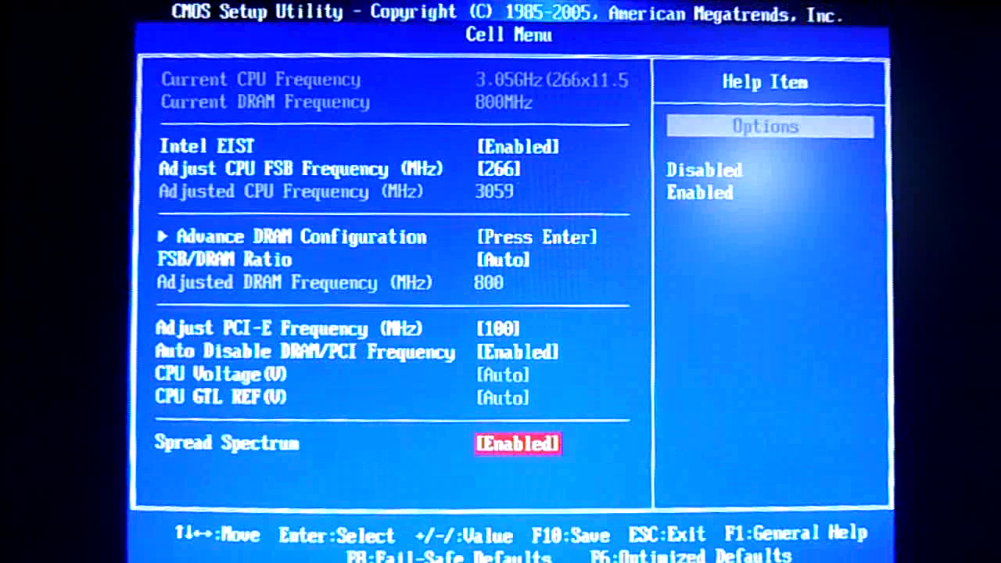
key(up)
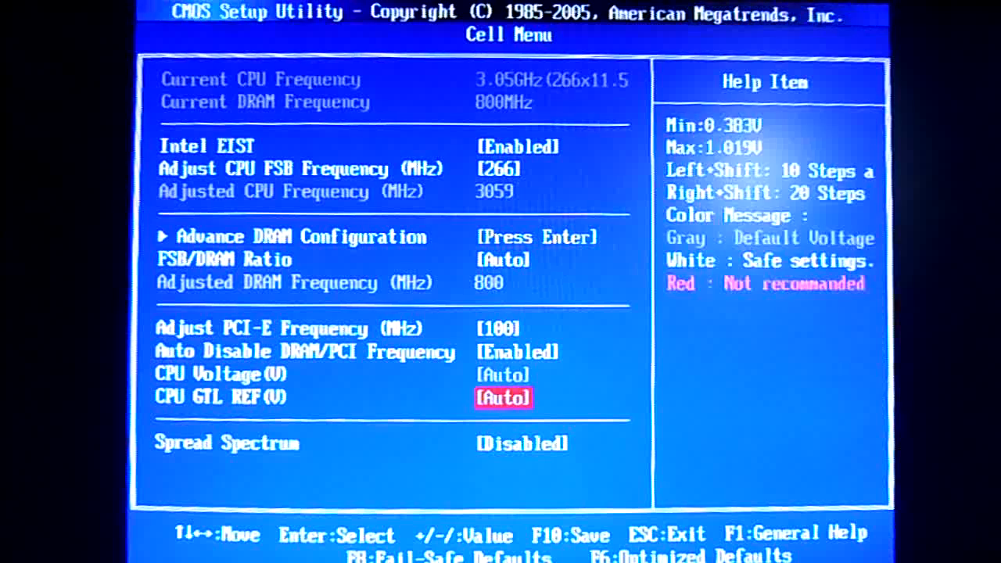
key(up)
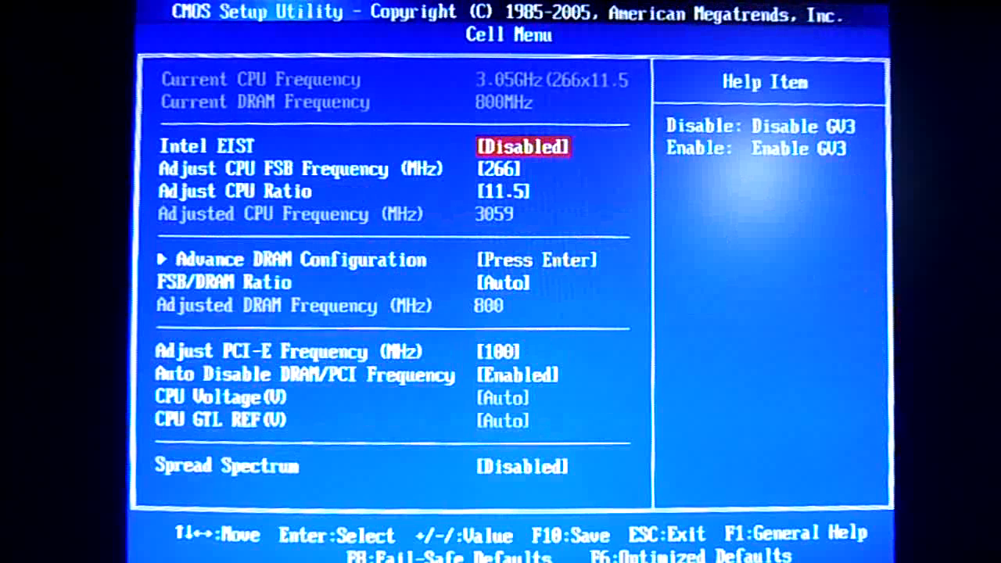
Set CPU FSB Frequency 333, FSB/DRAM Ratio 1:1.50, and DRAM Timing Mode Manual.
key(Down)
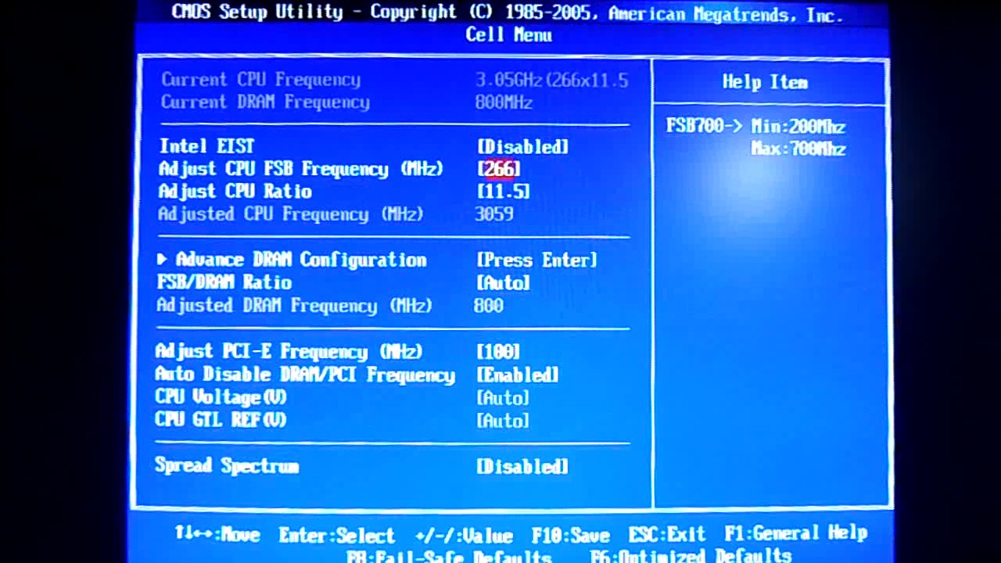
key(Down)
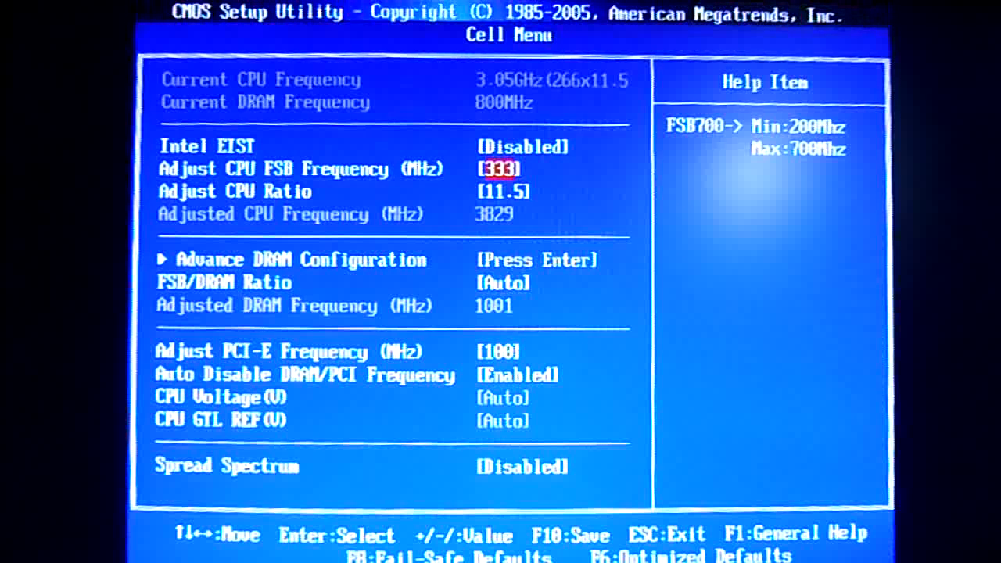
key(Down)
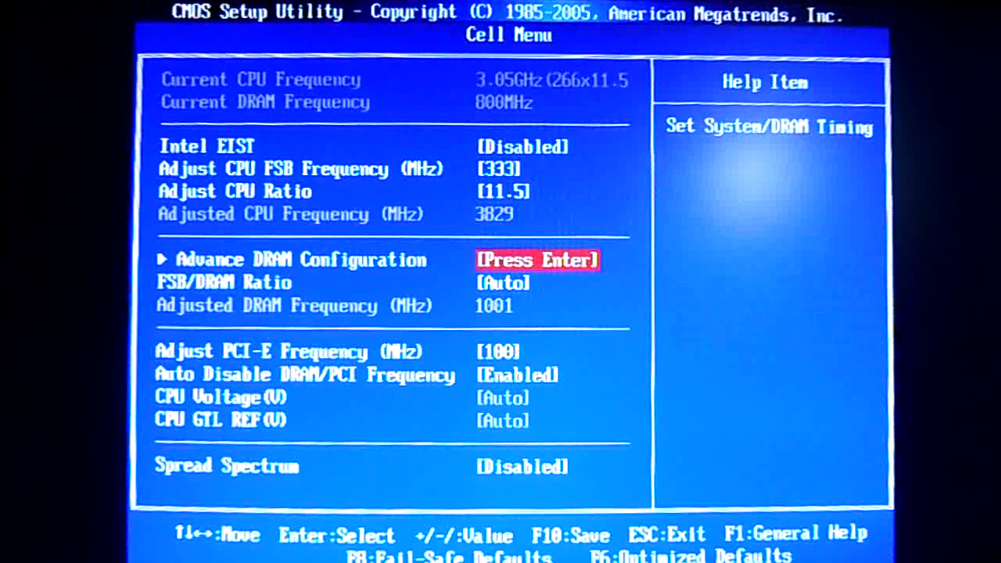
key(down)
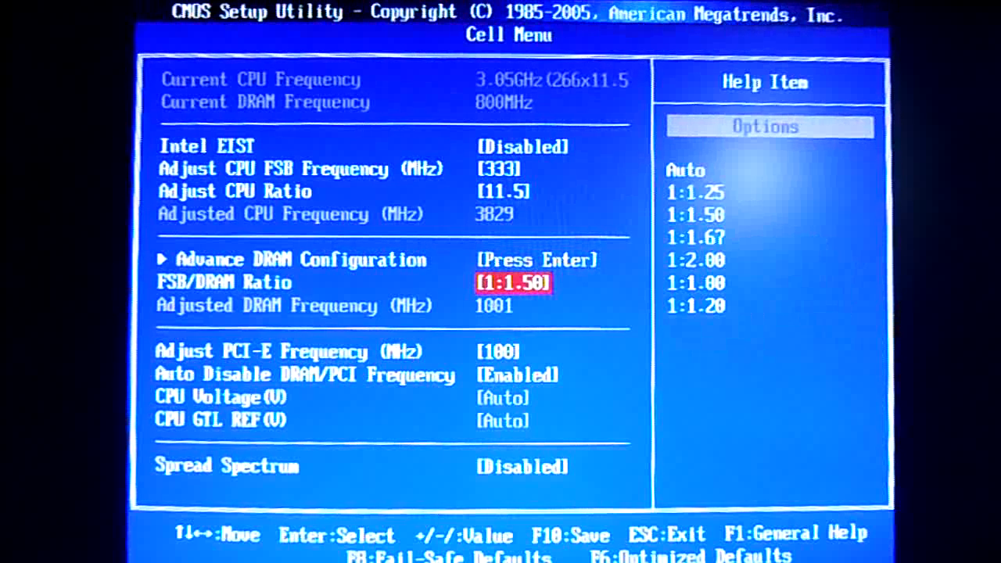
key(up)
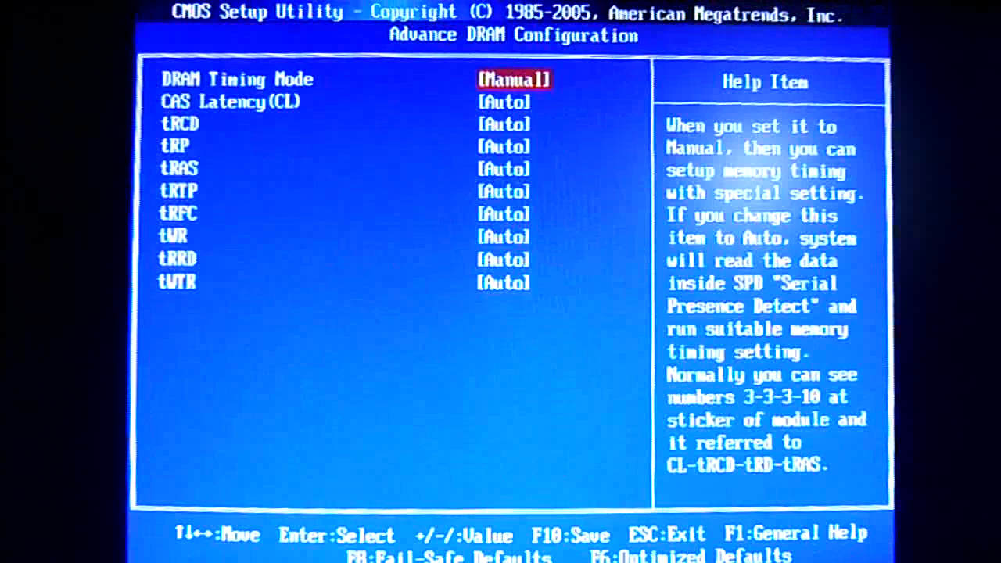
Enter CAS Latency 6, tRCD 7, tRP 7, tRAS 21, tRFC 31, then return to Cell Menu.
key(Down)
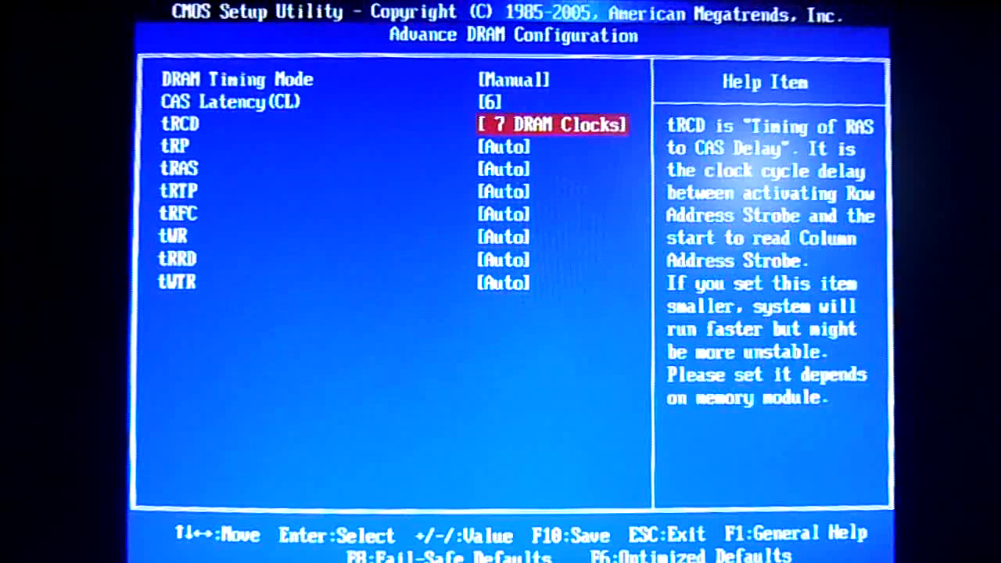
key(Down)
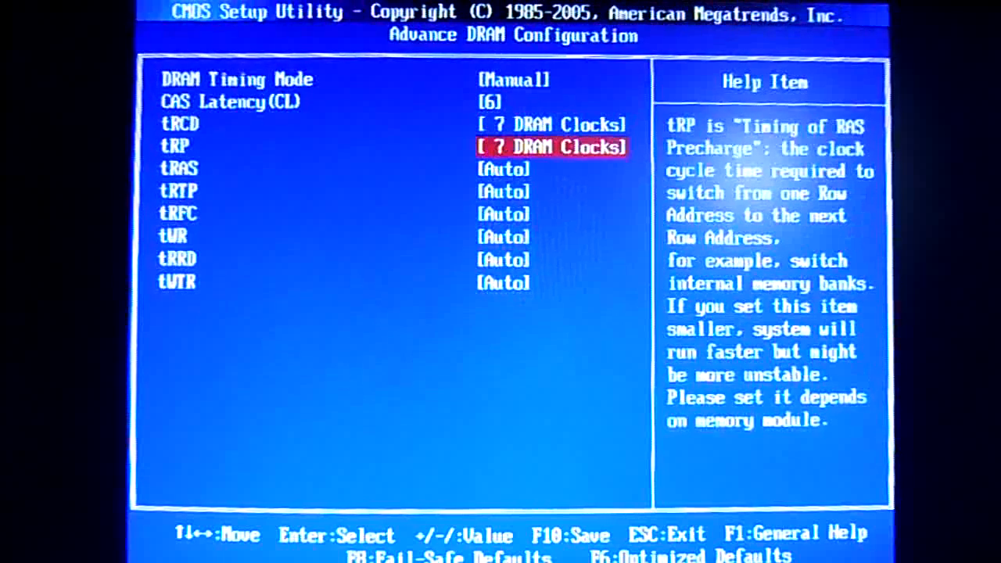
key(Down)
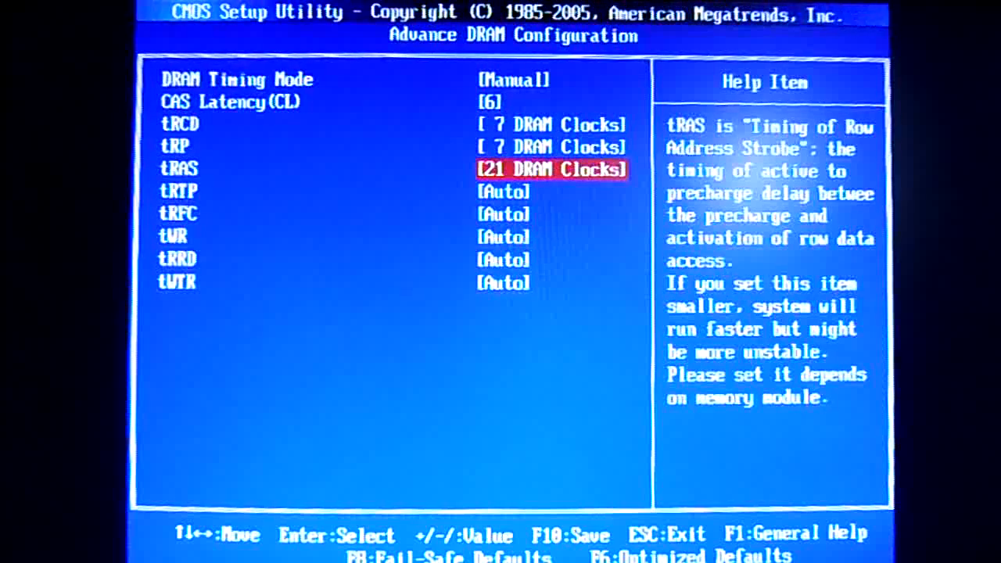
key(Down)
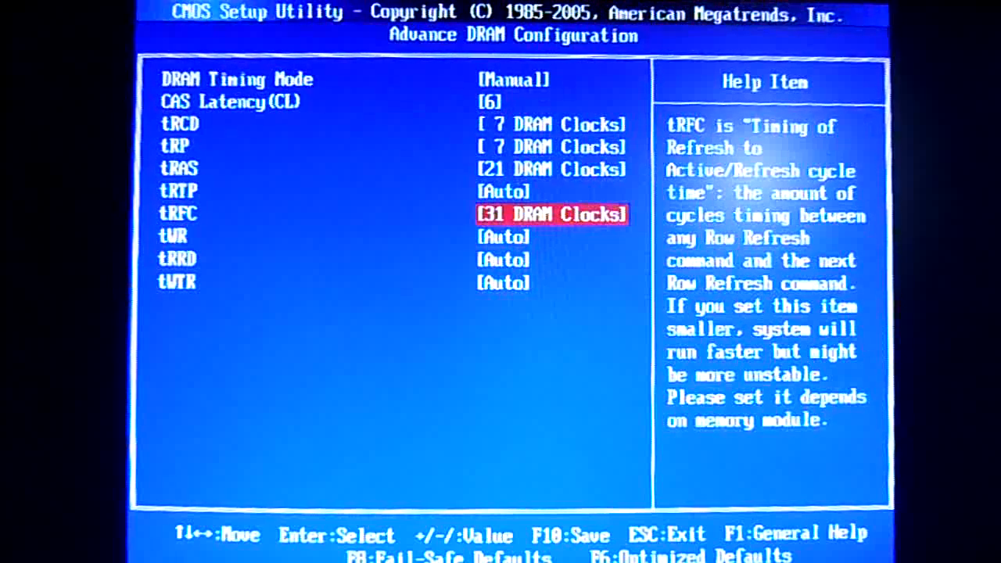
key(up)
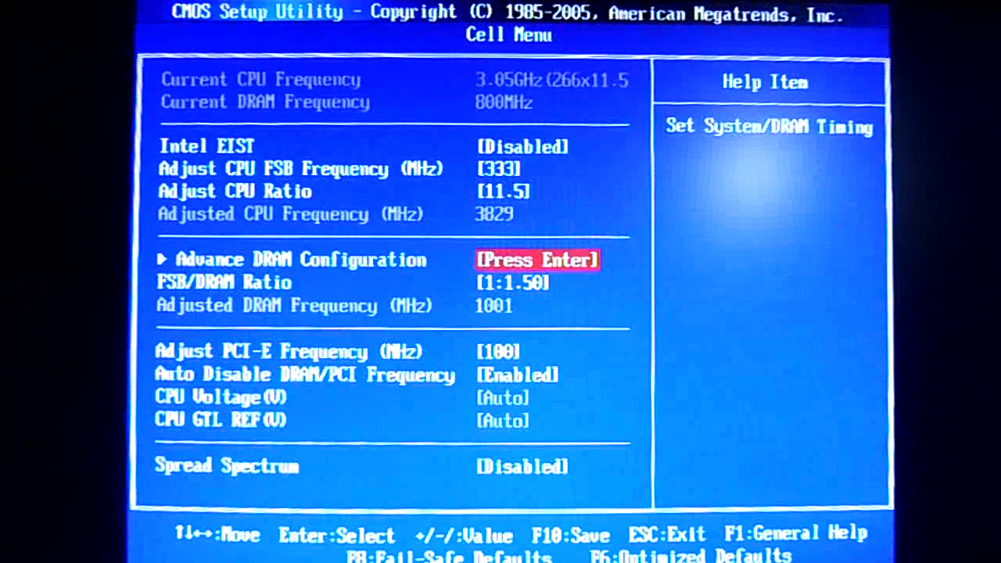
Set CPU Voltage(V) to 1.354, review nearby options, and return to the main menu.
key(down)
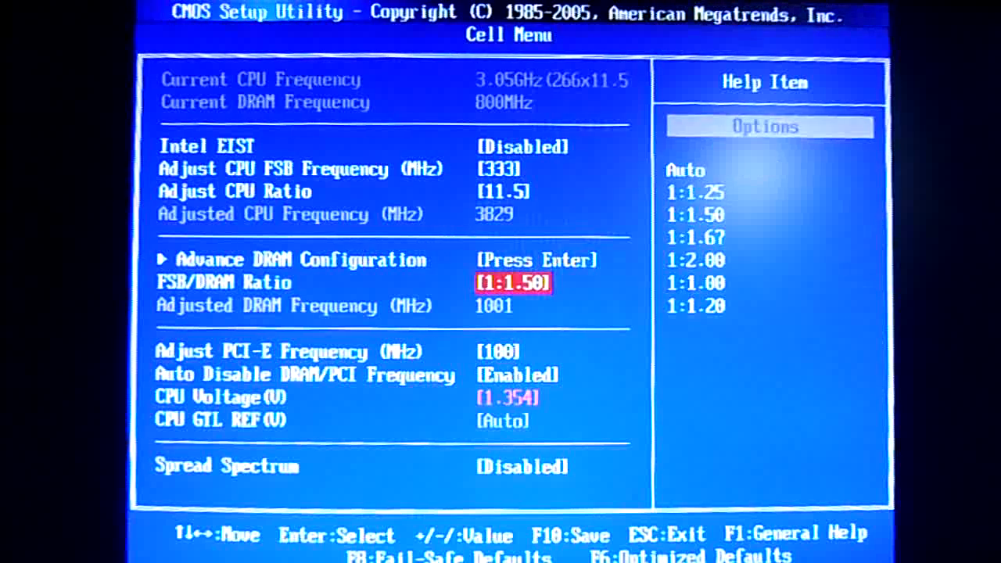
key(down)
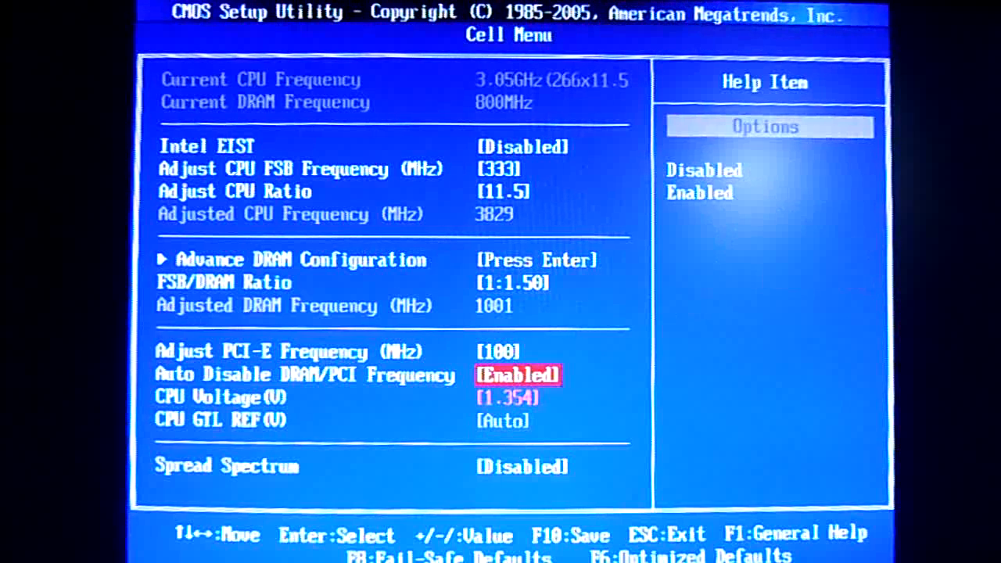
key(up)
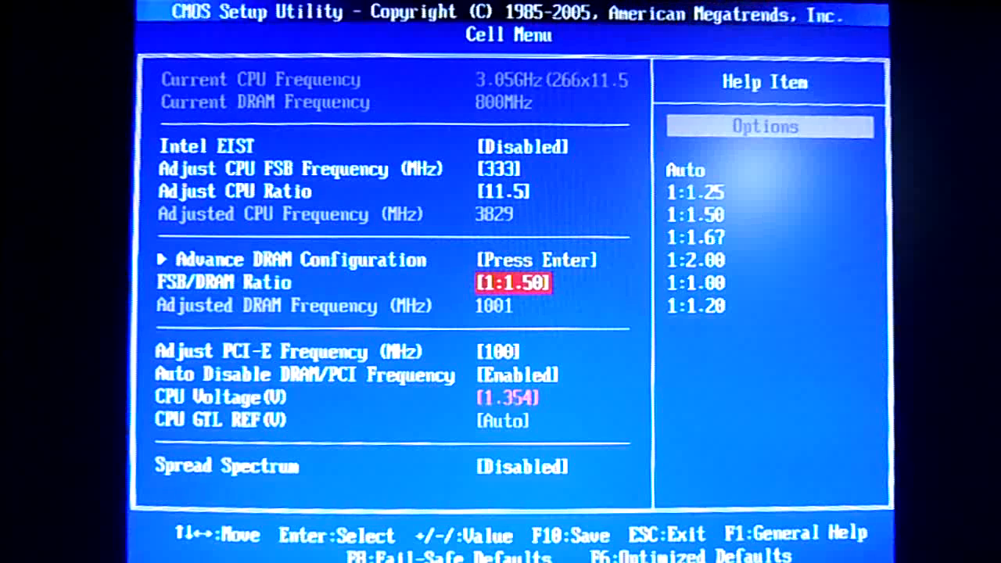
key(Escape)
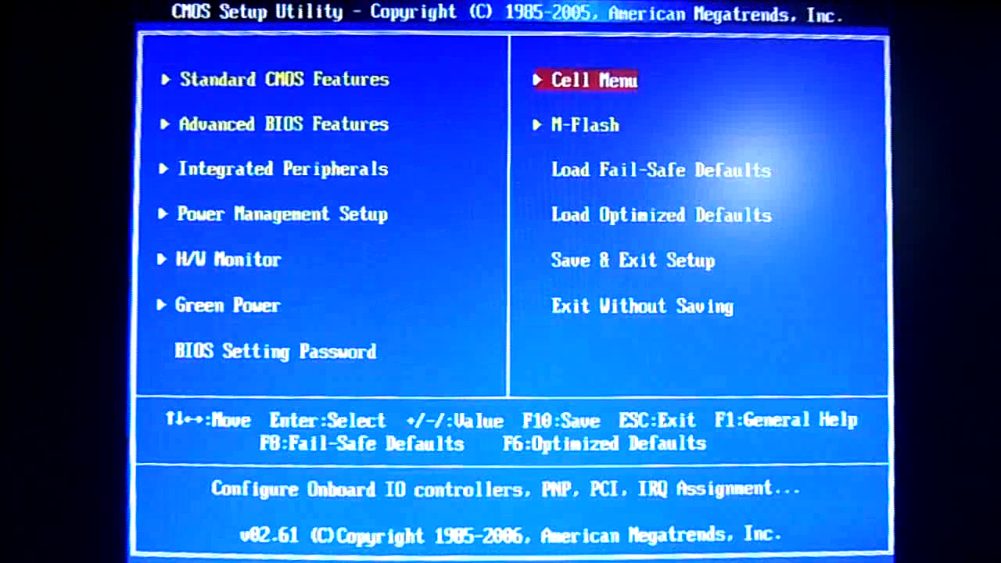